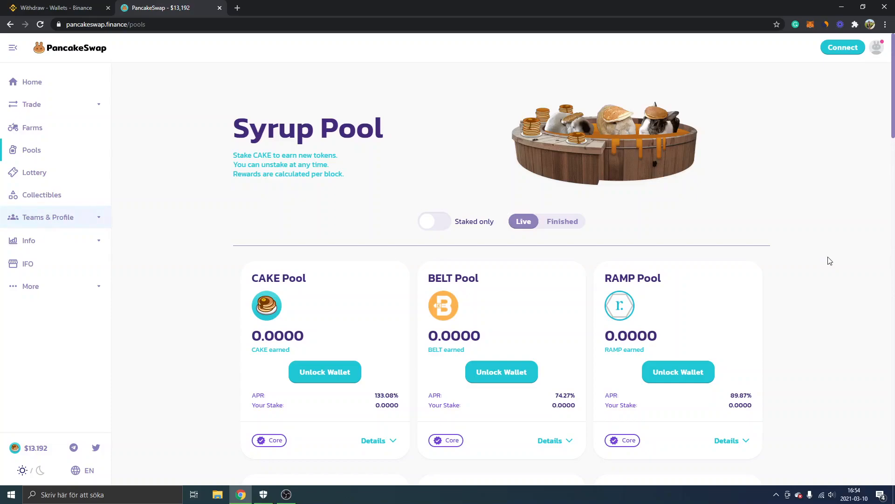
mouse_move(830, 57)
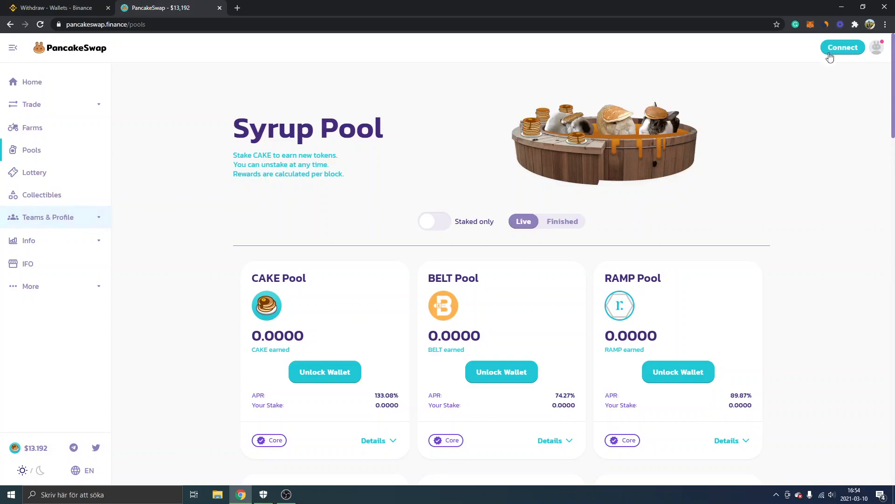
mouse_move(834, 50)
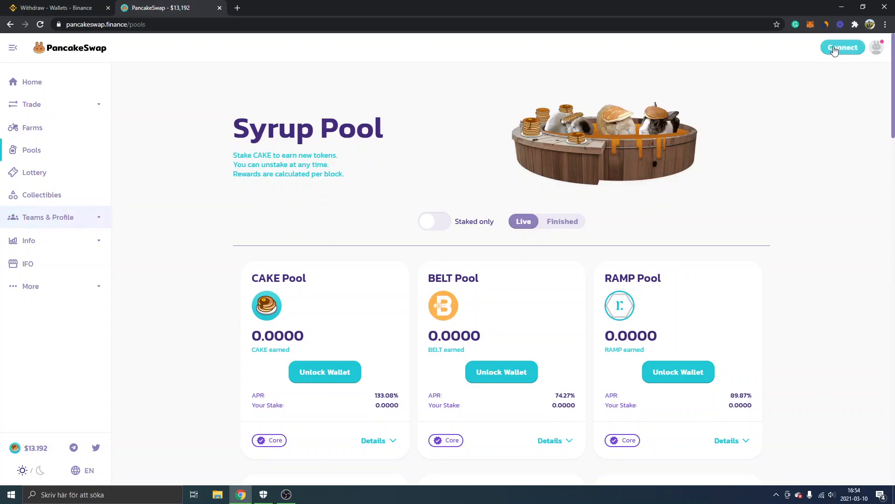
Connect the MetaMask wallet to PancakeSwap from the Syrup Pool page
left_click(843, 48)
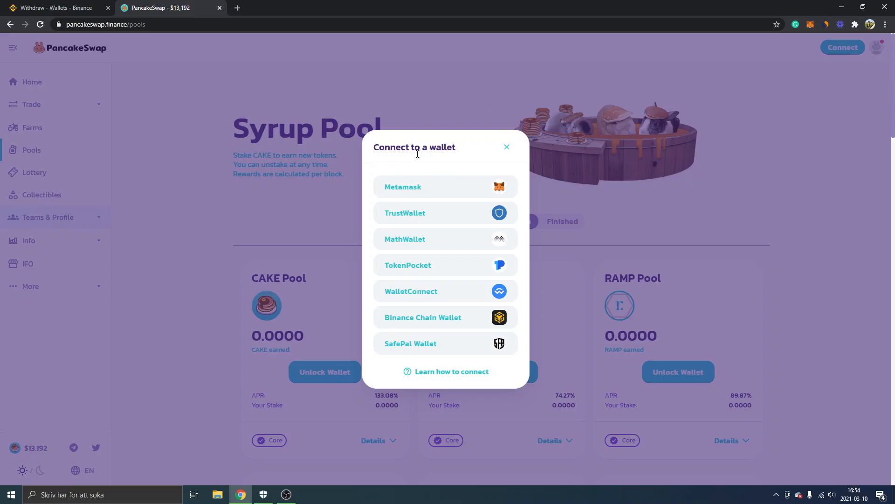
mouse_move(408, 190)
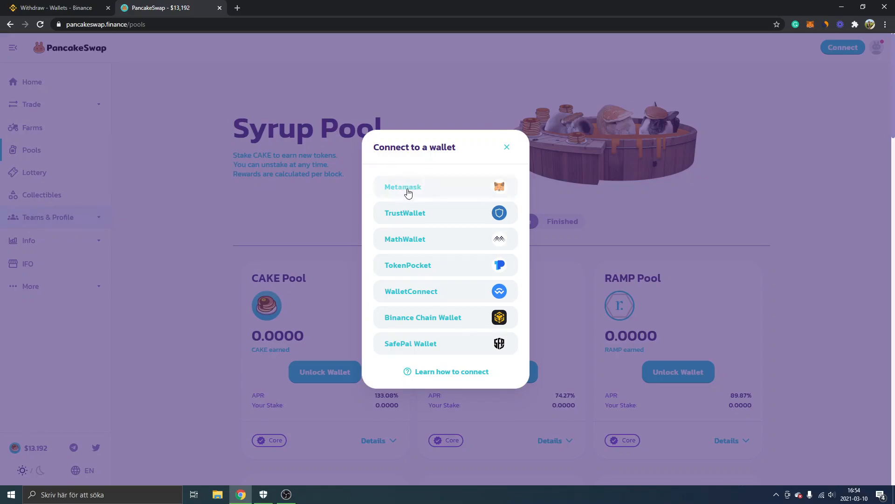
left_click(403, 187)
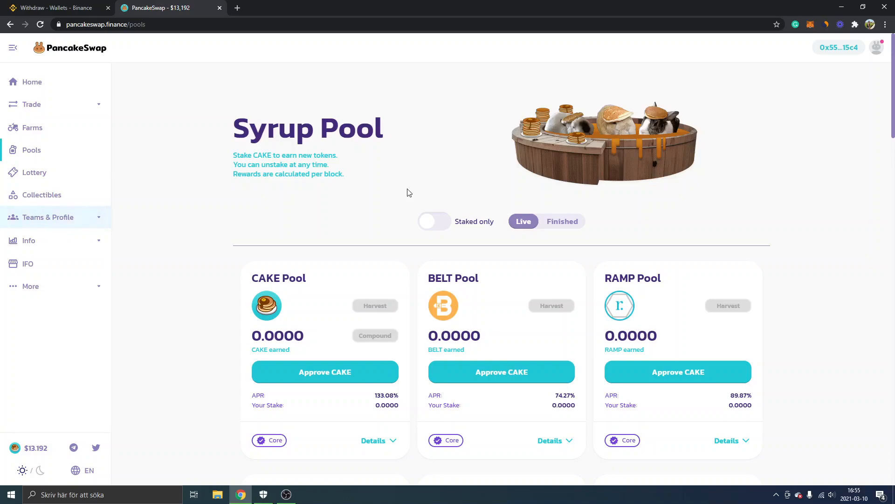
mouse_move(810, 106)
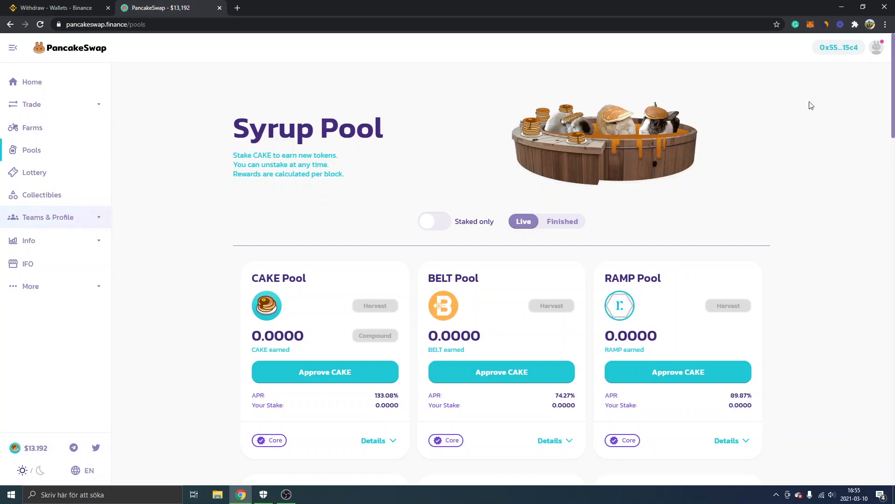
mouse_move(811, 25)
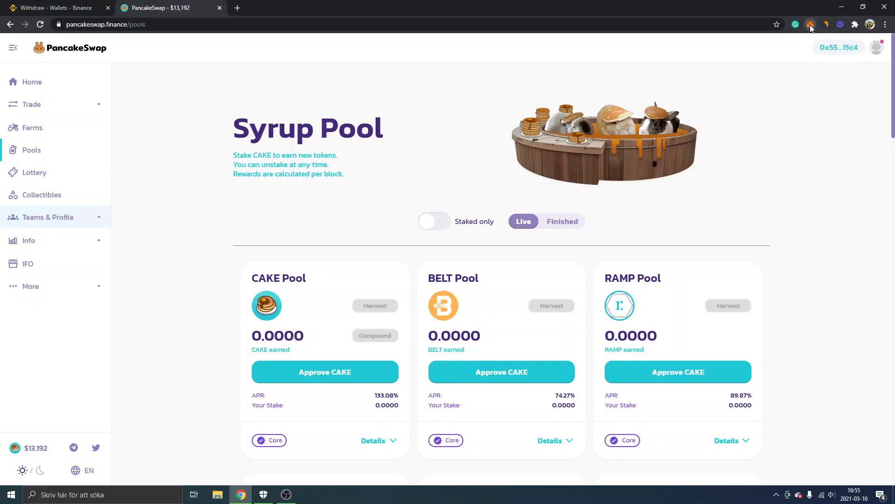
Show the MetaMask wallet panel with Account 1 on BSC Mainnet holding 0.0092 BNB
left_click(811, 24)
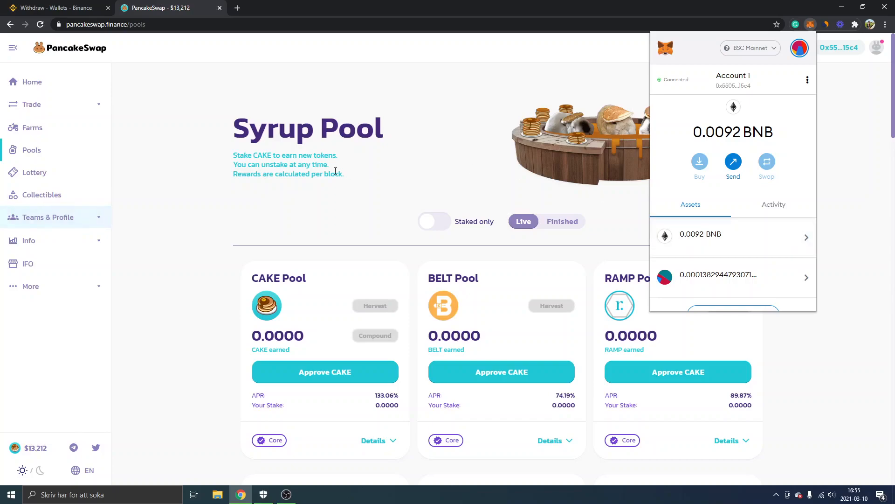
mouse_move(209, 168)
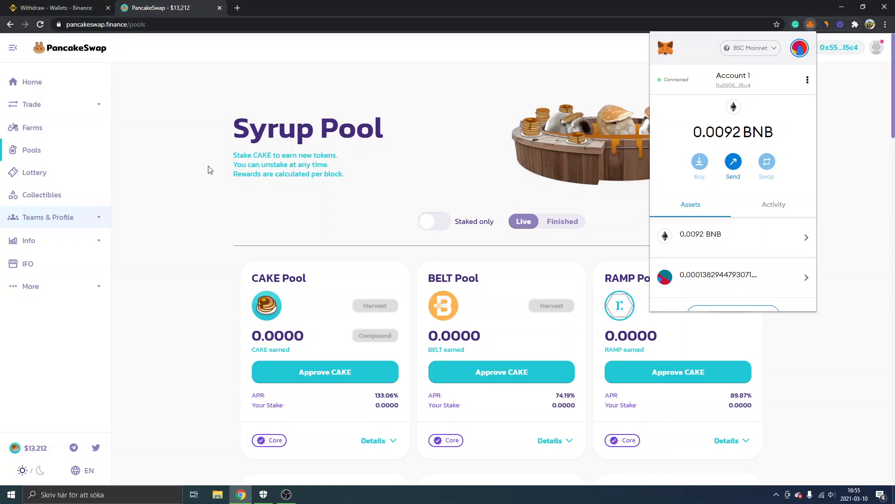
mouse_move(456, 175)
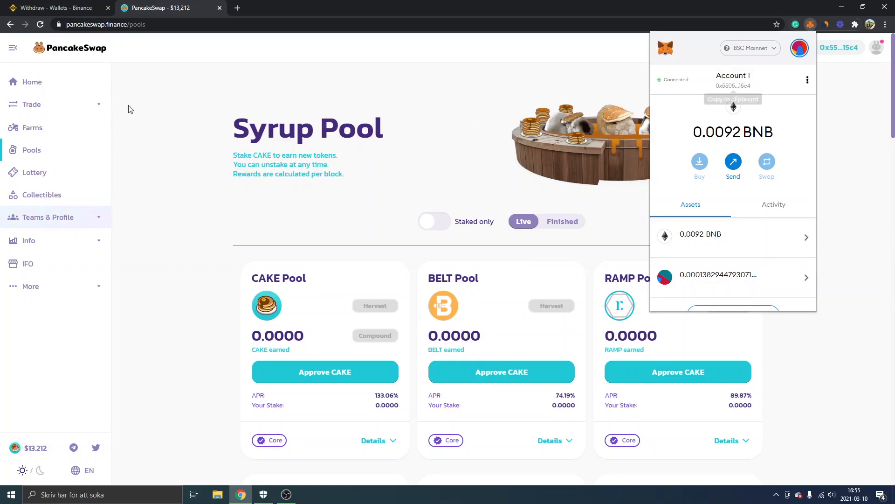
mouse_move(173, 124)
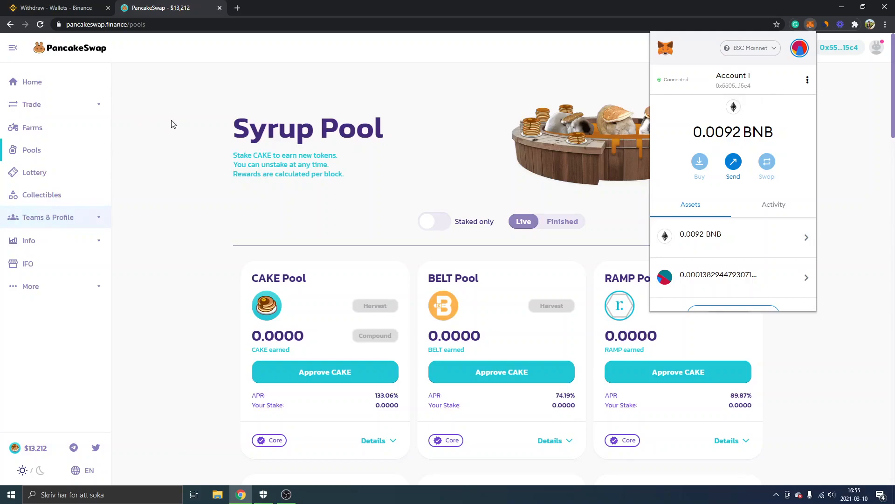
Switch to the Binance BNB withdrawal page showing 0.21104998 BNB available
left_click(54, 8)
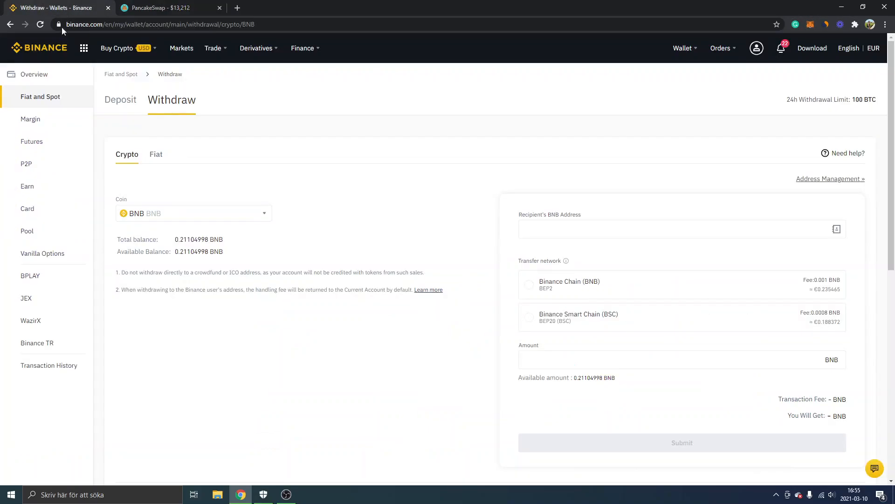
mouse_move(380, 217)
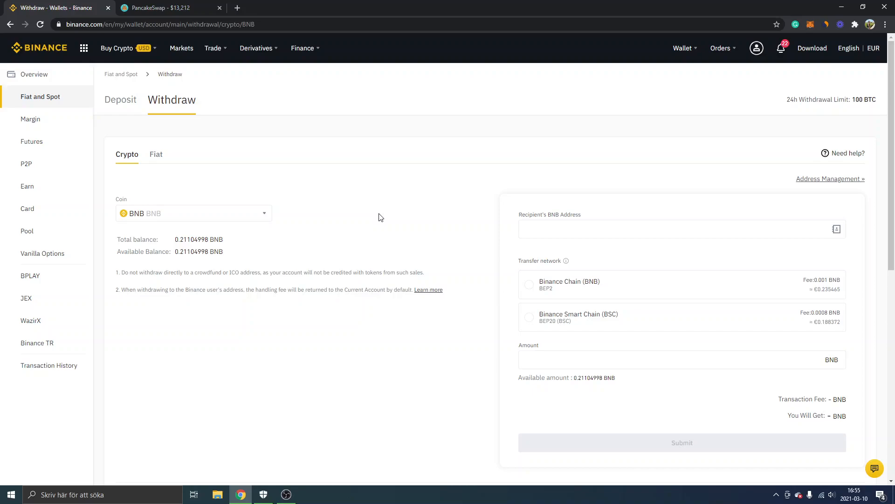
mouse_move(232, 170)
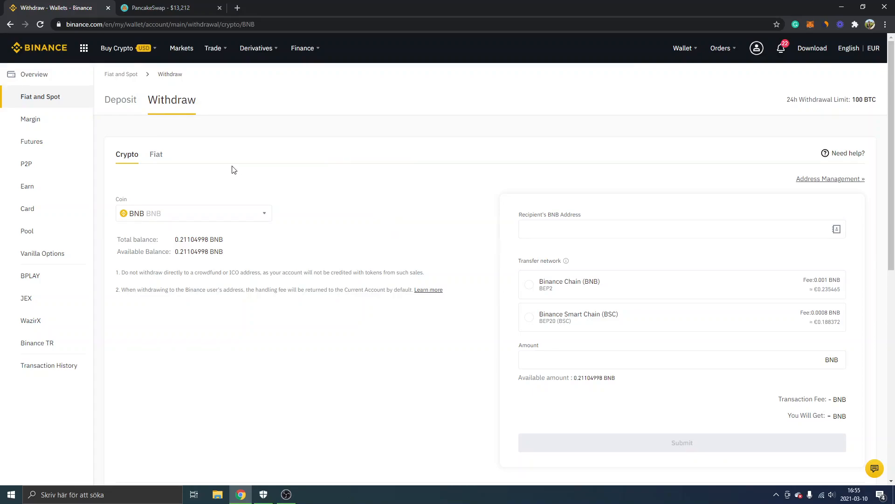
mouse_move(248, 176)
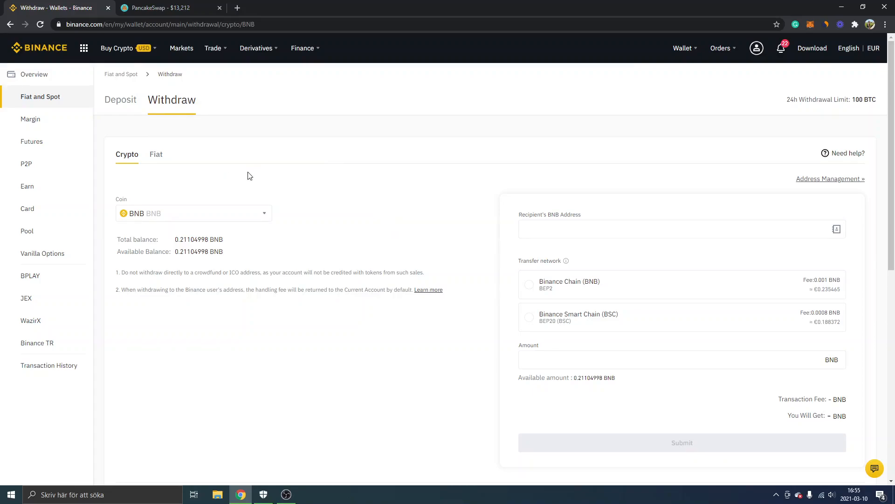
mouse_move(254, 162)
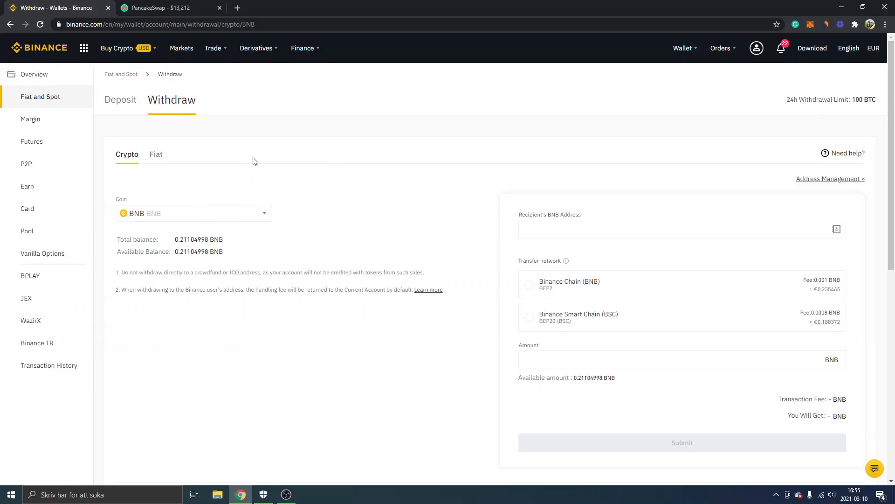
mouse_move(241, 147)
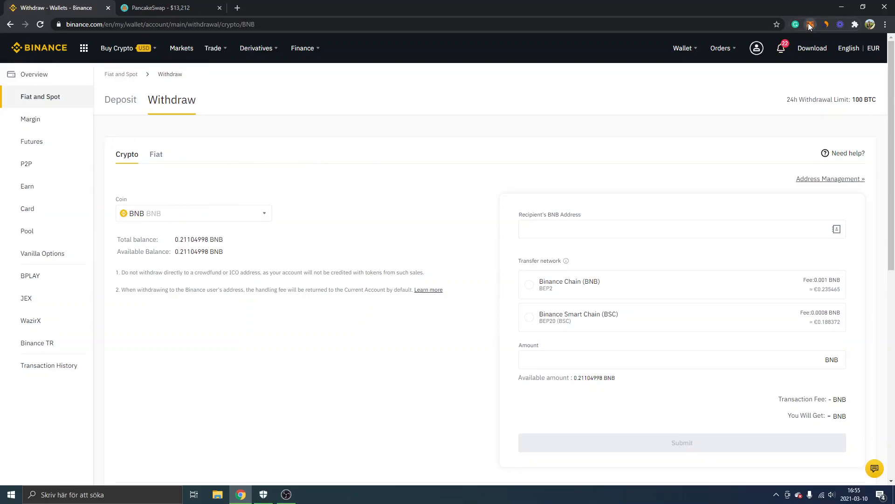
Copy Account 1's wallet address from the MetaMask panel to the clipboard
left_click(810, 25)
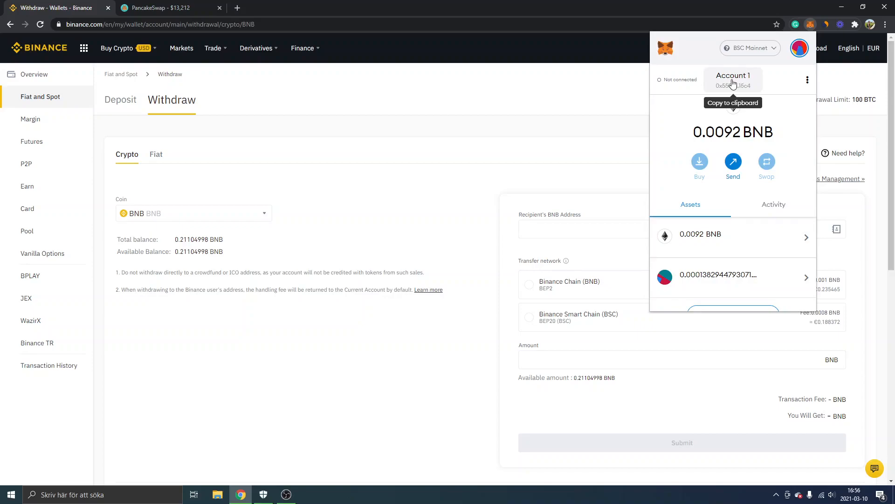
left_click(733, 80)
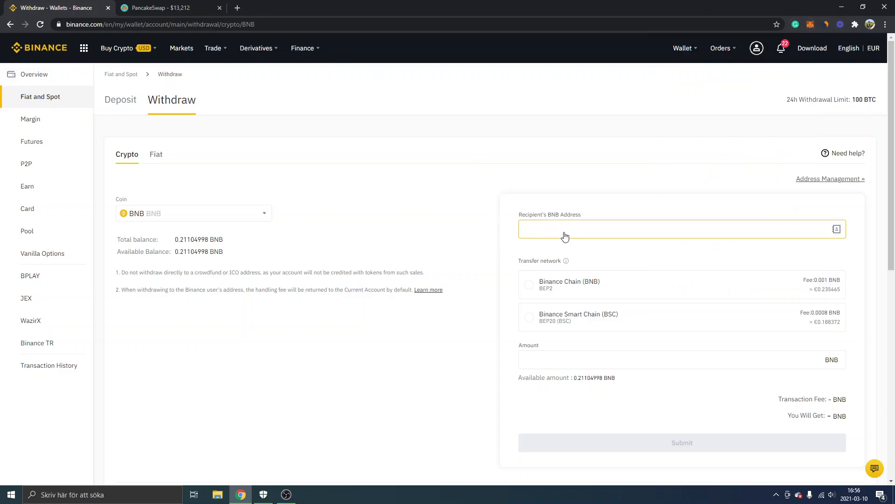
Withdraw 0.1 BNB over BSC (BEP20) to the pasted wallet address and submit it
type("0x5505F7442fcBAD24F65265c422f8A055993815c4")
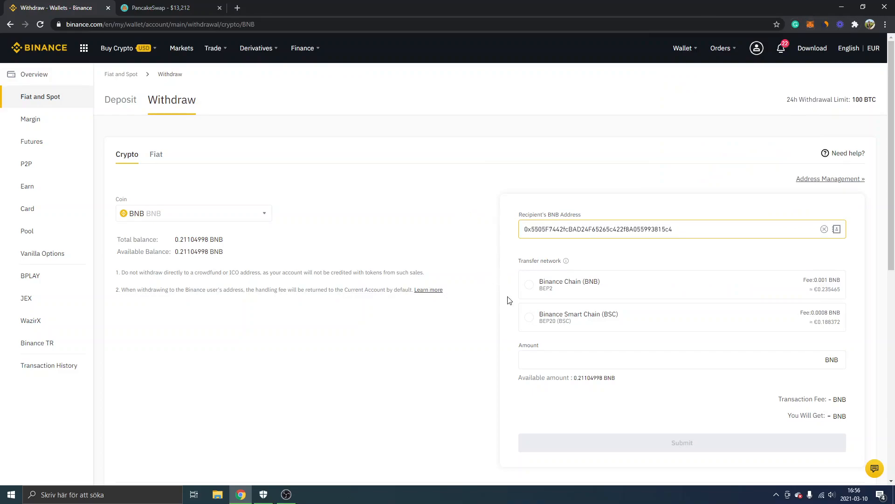
left_click(530, 317)
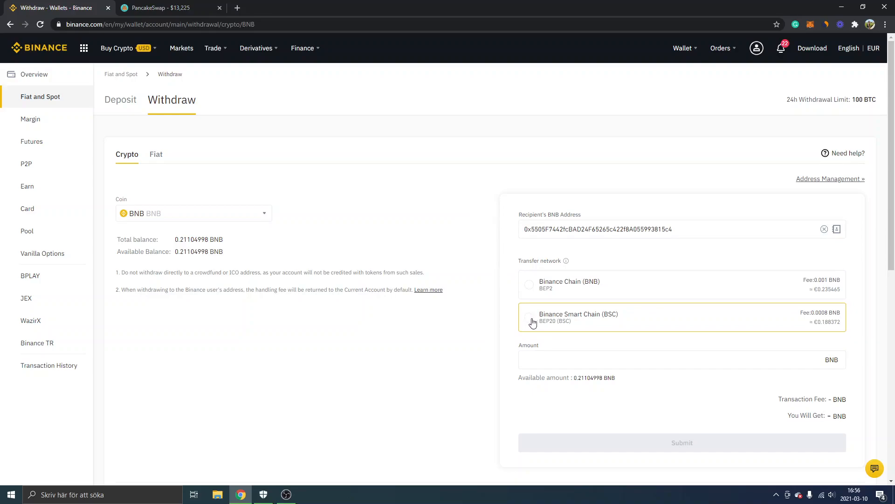
left_click(529, 317)
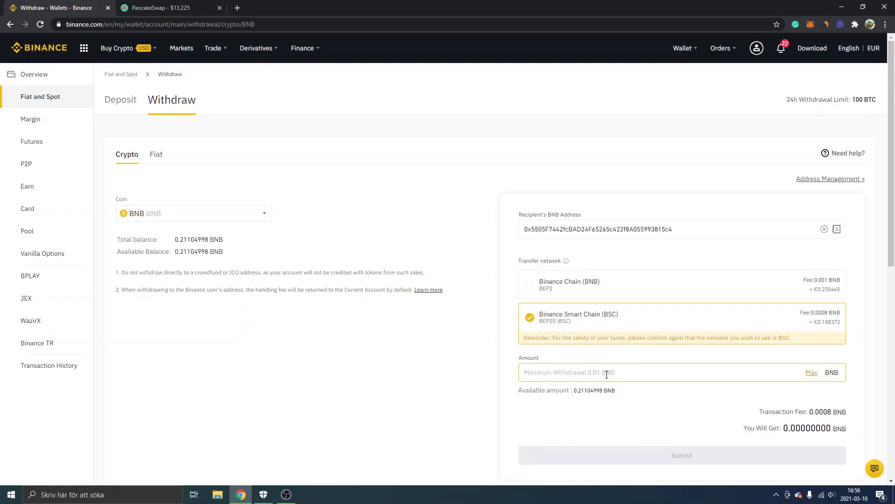
type("0.")
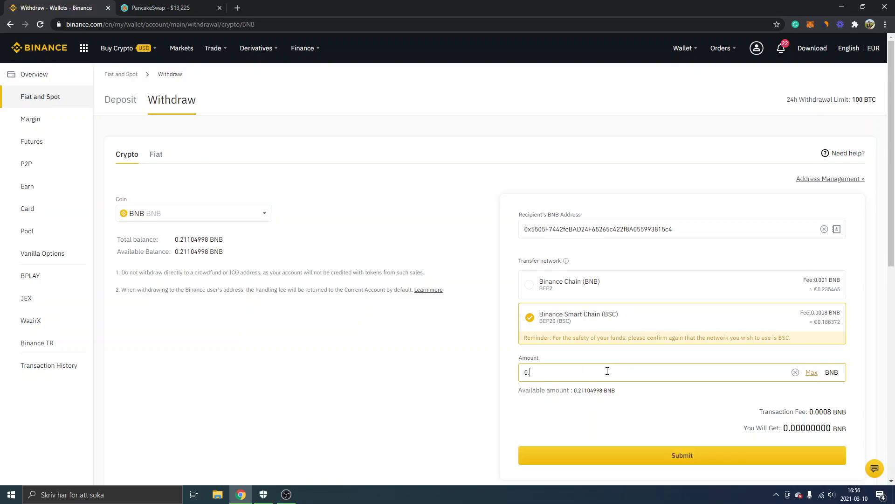
type("1")
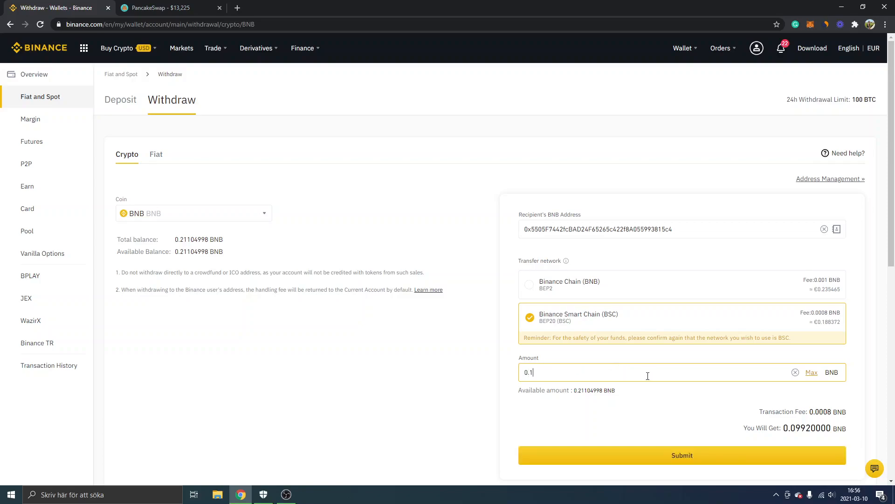
mouse_move(682, 455)
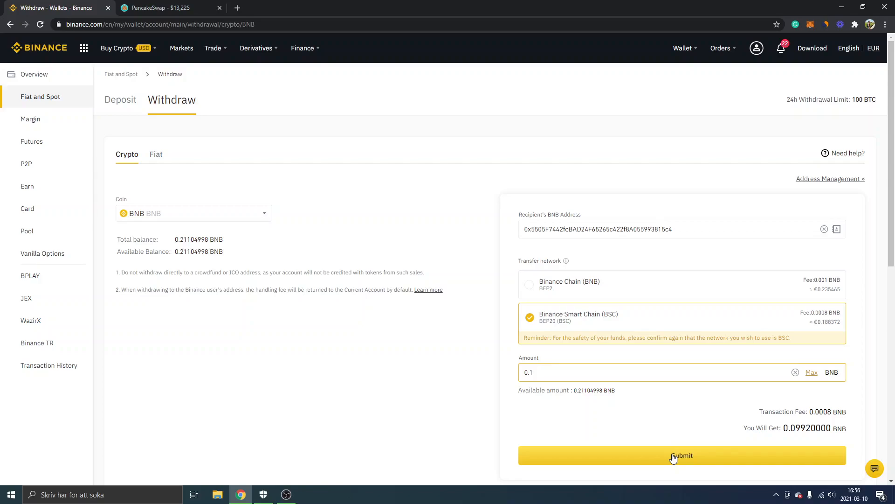
left_click(627, 372)
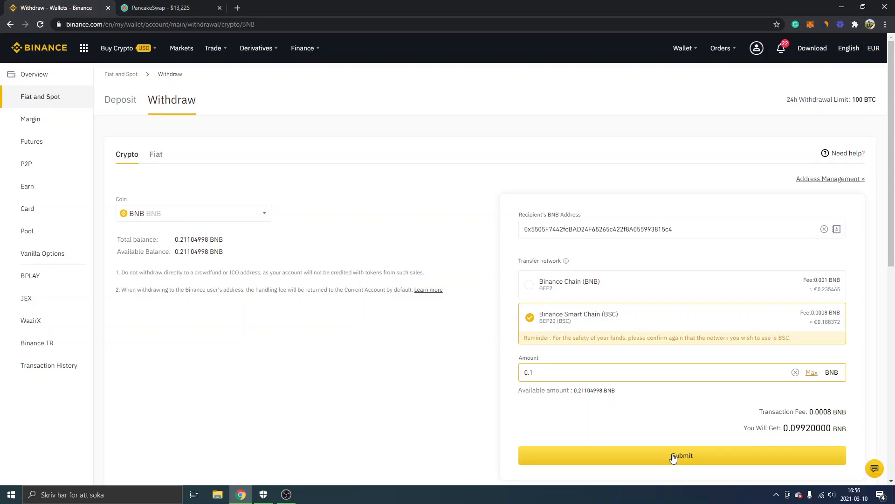
left_click(166, 8)
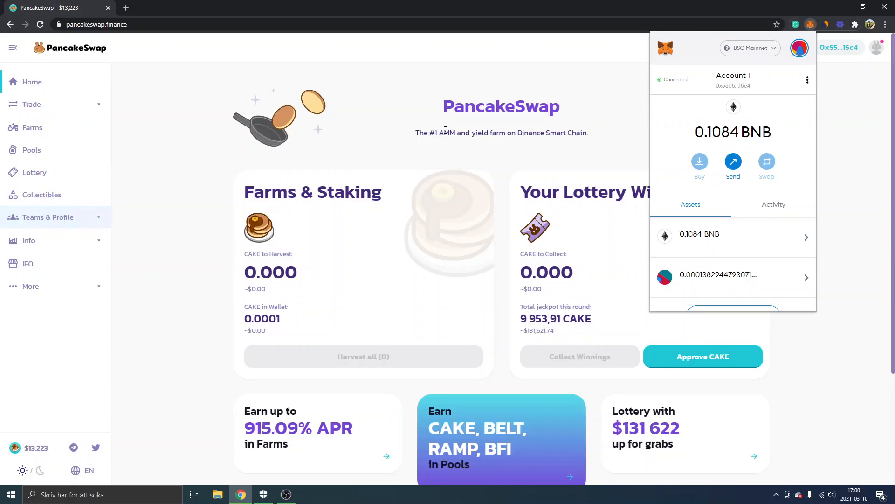
mouse_move(737, 114)
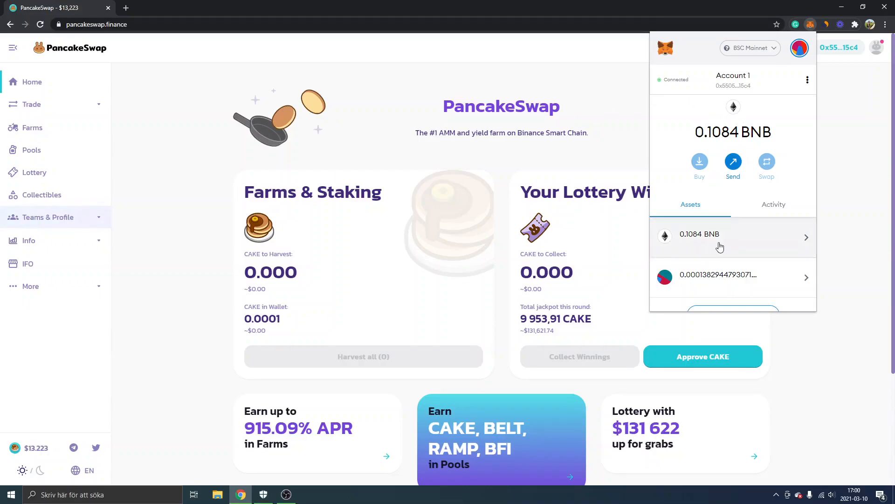
mouse_move(395, 196)
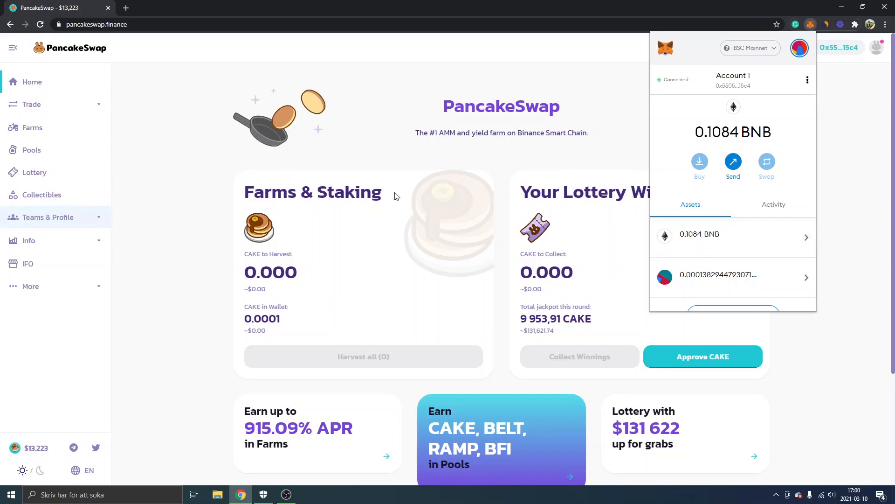
mouse_move(246, 219)
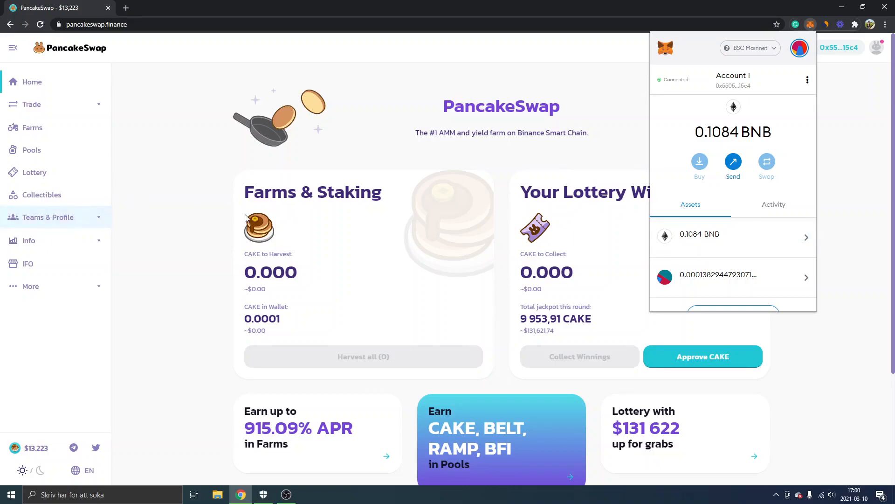
mouse_move(207, 223)
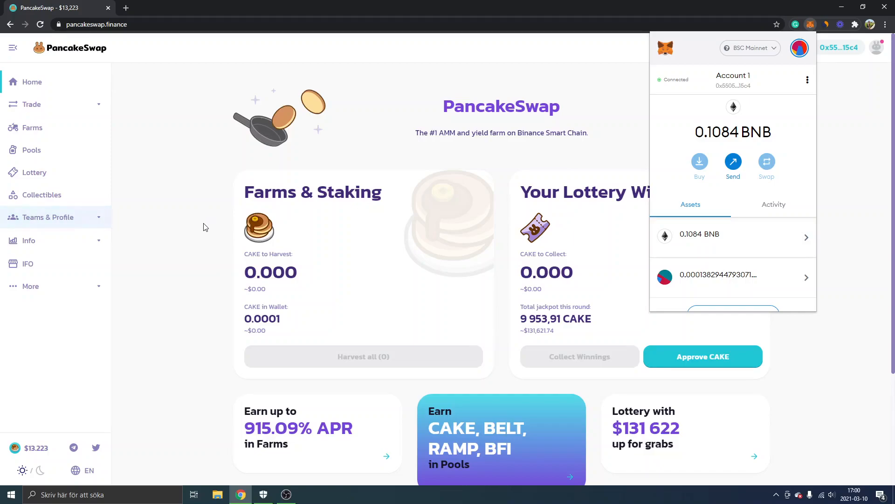
Close the wallet overview and go to the Exchange page under Trade, with BNB as source
left_click(205, 226)
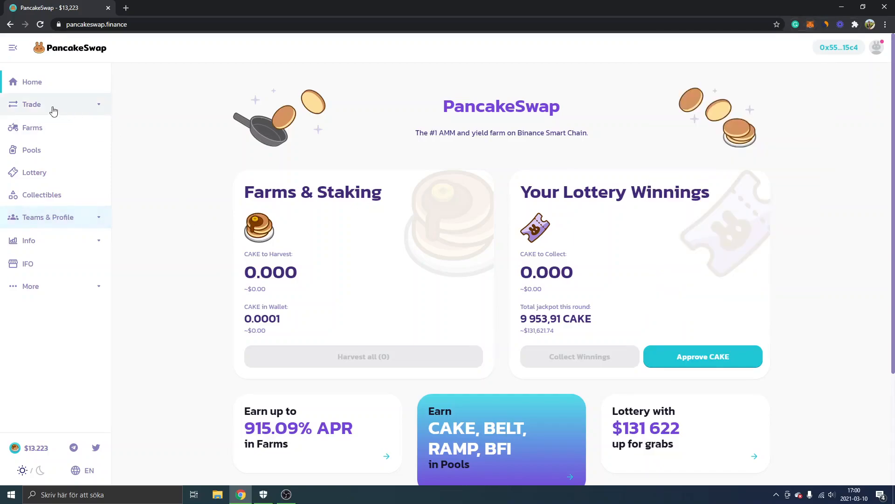
left_click(32, 104)
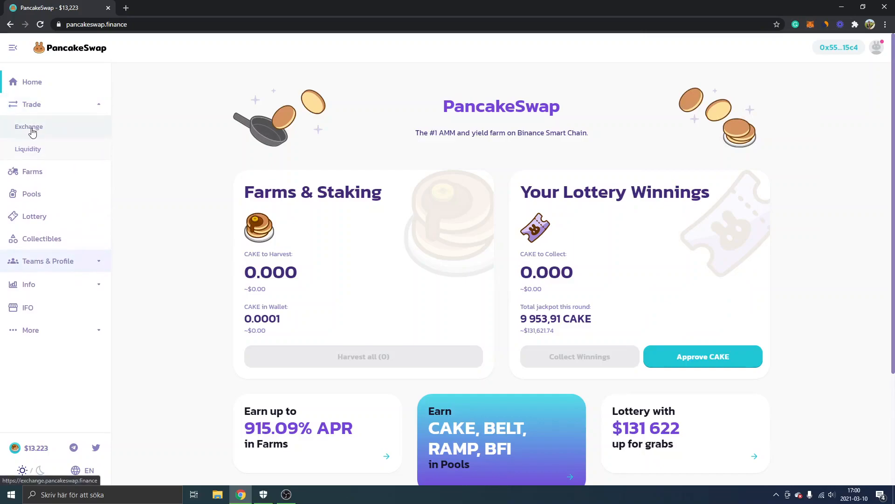
left_click(29, 125)
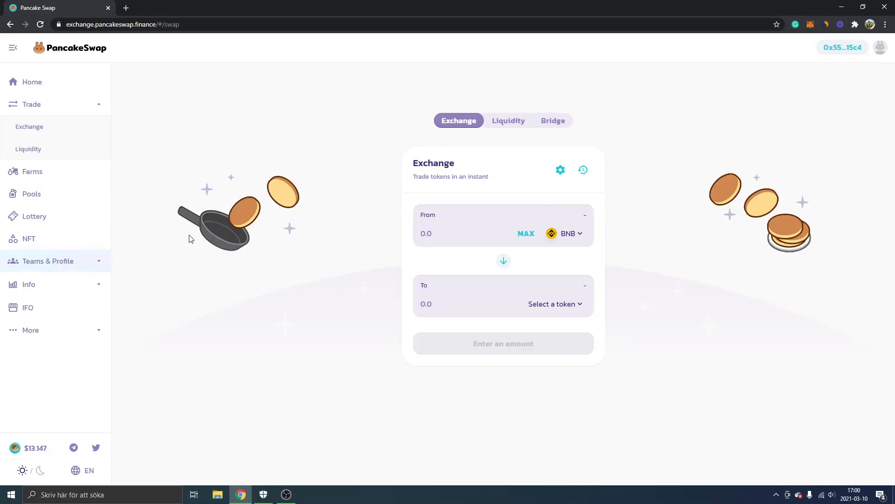
mouse_move(554, 303)
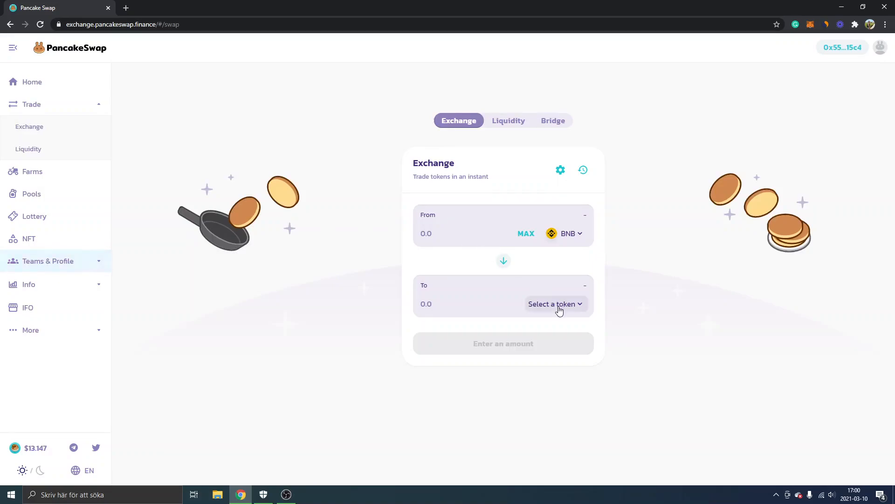
Choose CAKE as the token to receive in exchange for BNB
left_click(551, 304)
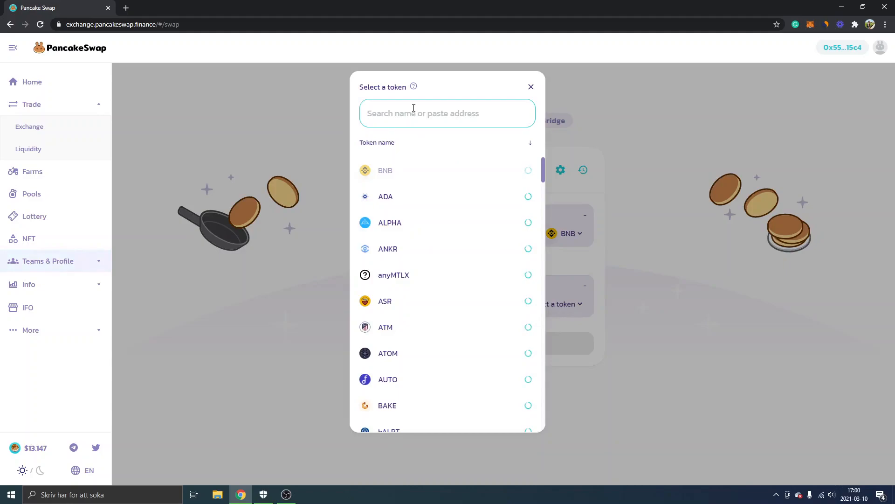
type("cake")
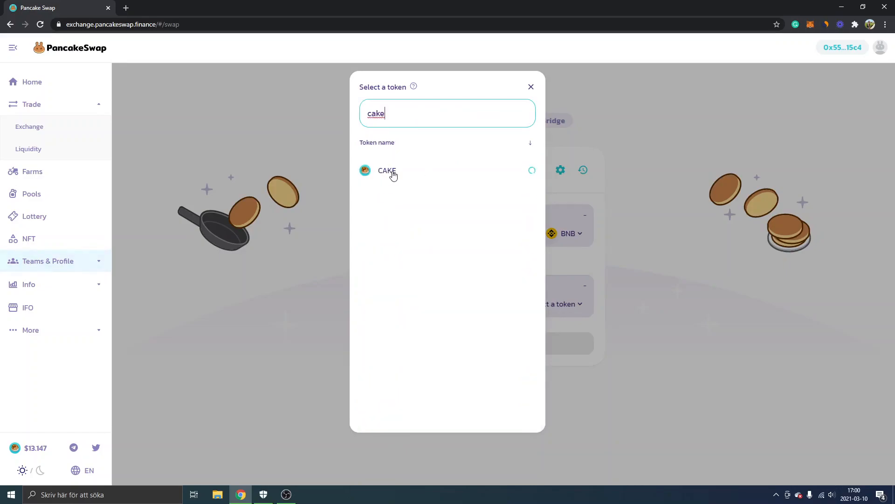
left_click(386, 169)
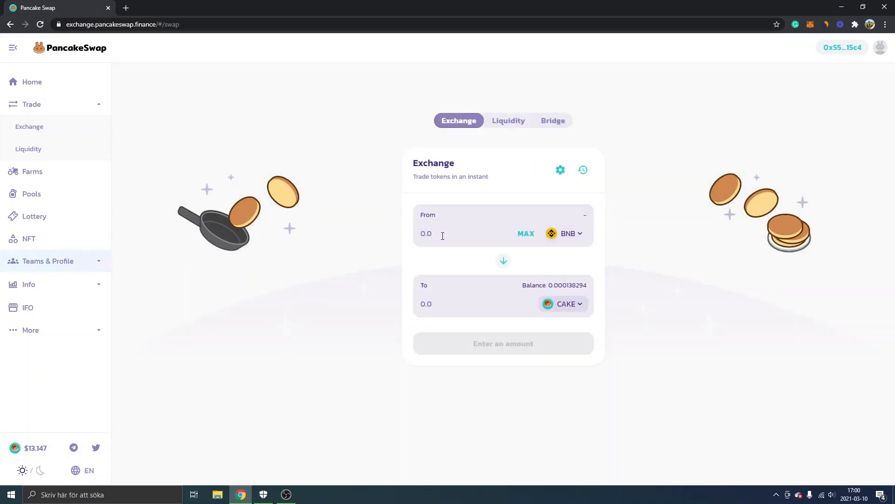
Enter 0.05 BNB as the swap amount, quoting about 1.076 CAKE
left_click(452, 234)
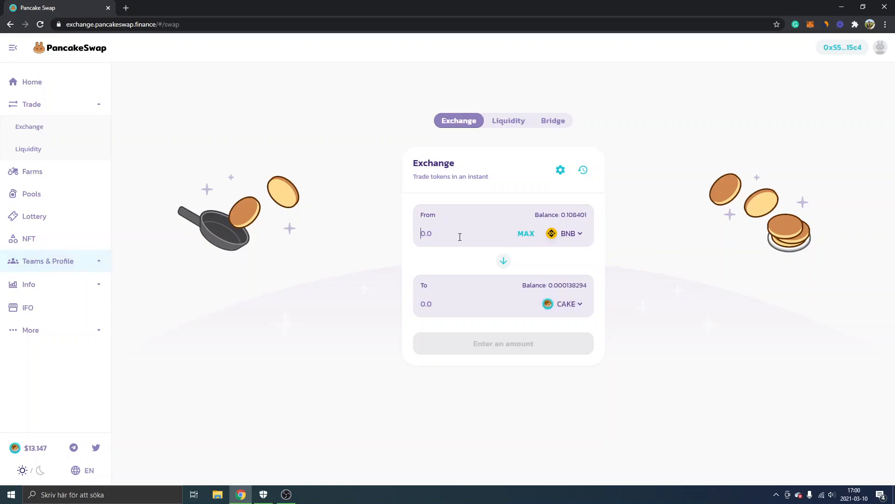
left_click(446, 233)
type("0.05")
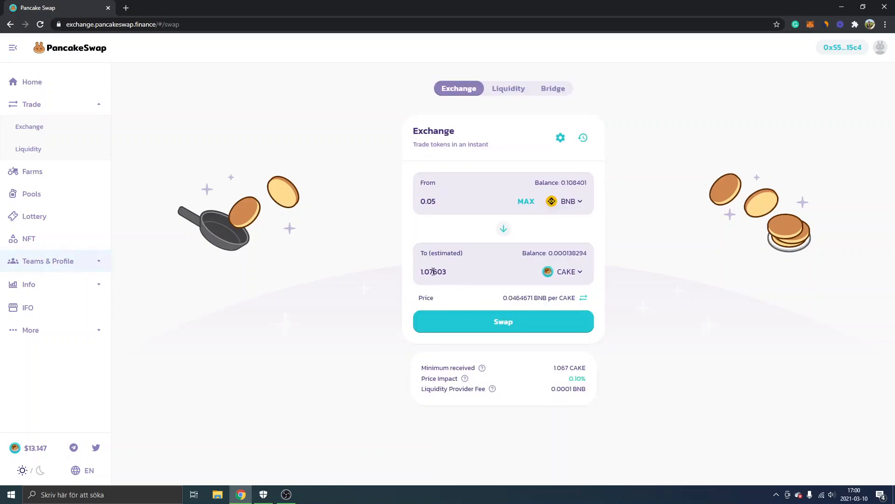
mouse_move(467, 326)
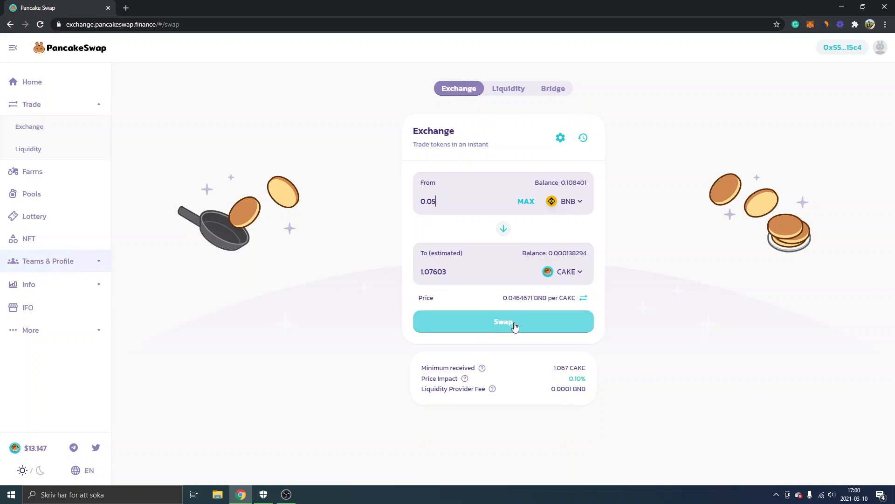
Confirm the 0.05 BNB to 1.07603 CAKE swap in PancakeSwap and MetaMask, then dismiss the status dialog
left_click(503, 321)
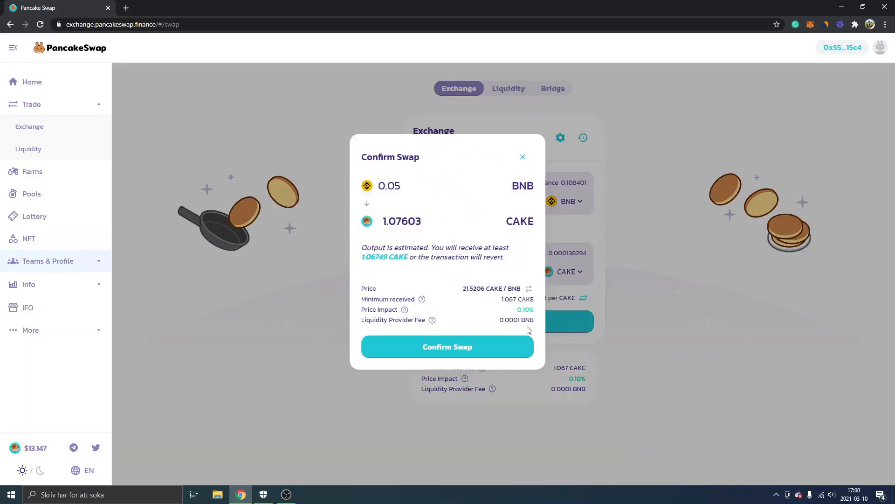
mouse_move(447, 347)
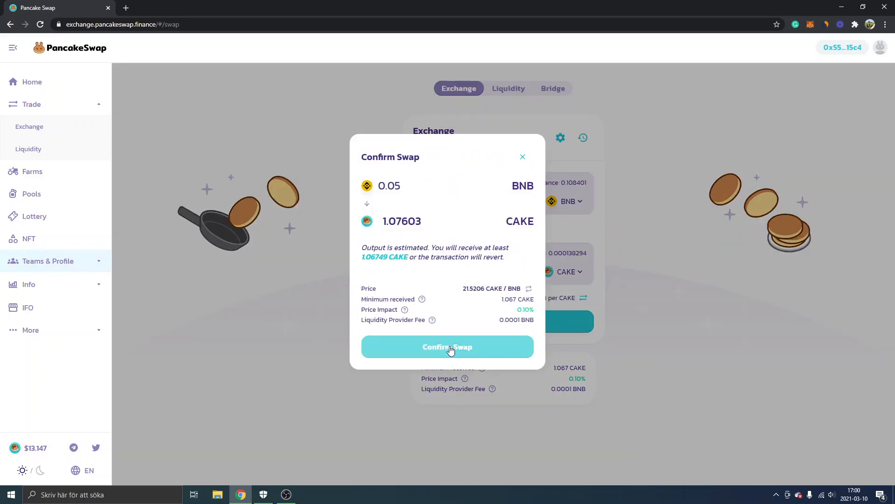
left_click(447, 347)
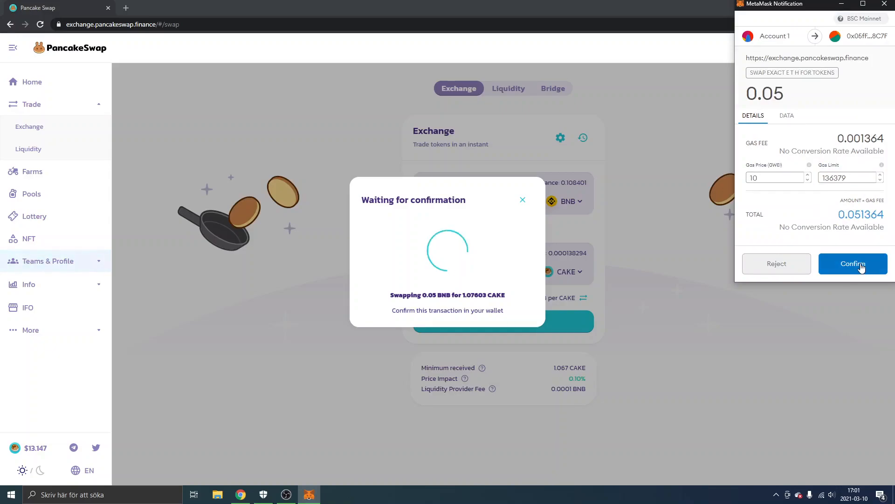
left_click(853, 263)
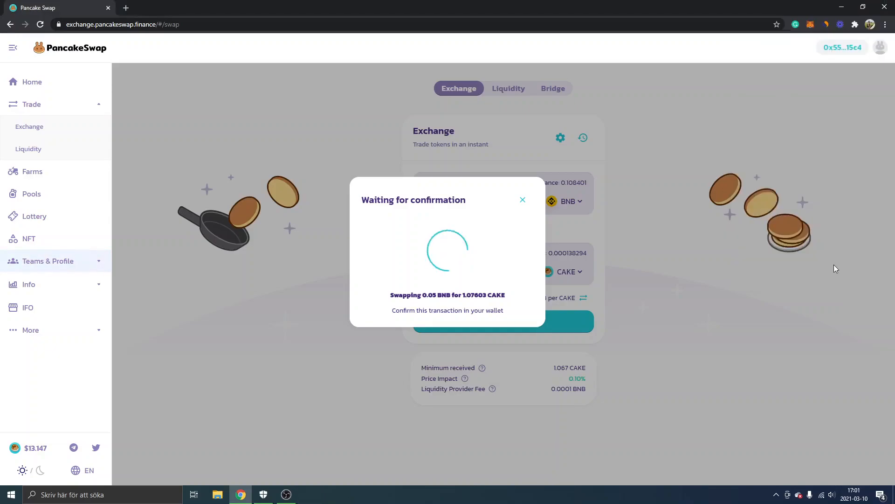
left_click(521, 200)
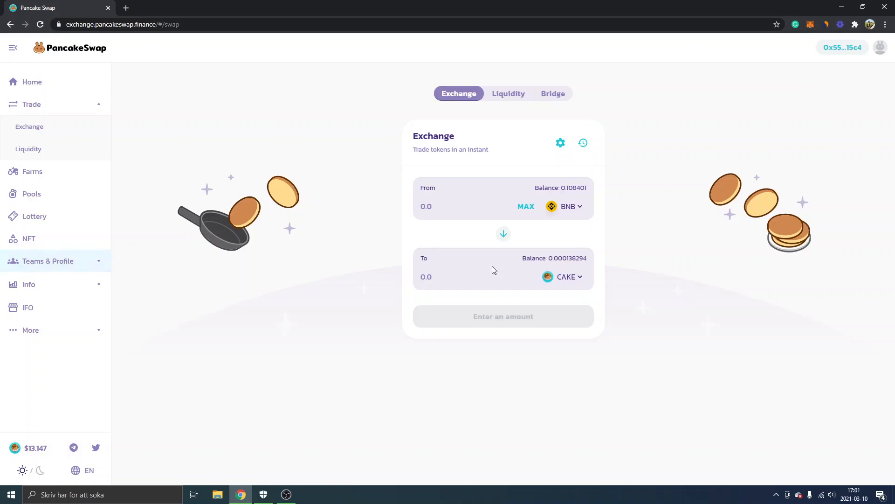
mouse_move(721, 197)
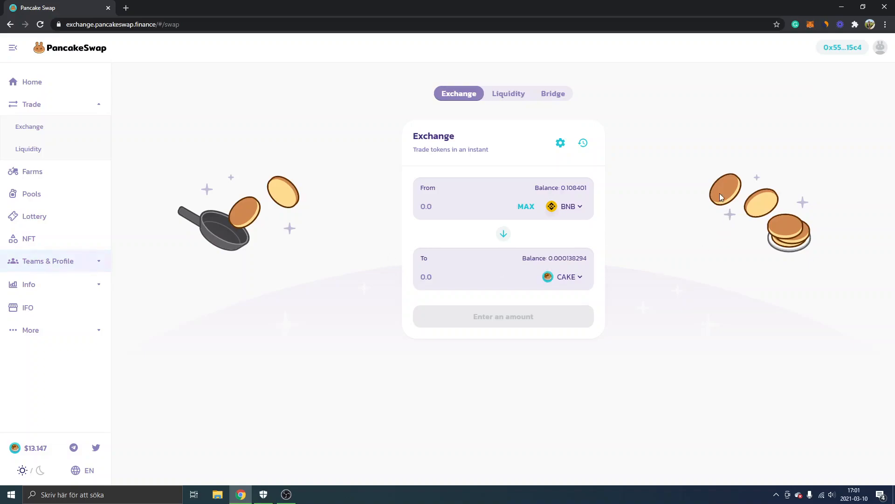
mouse_move(764, 125)
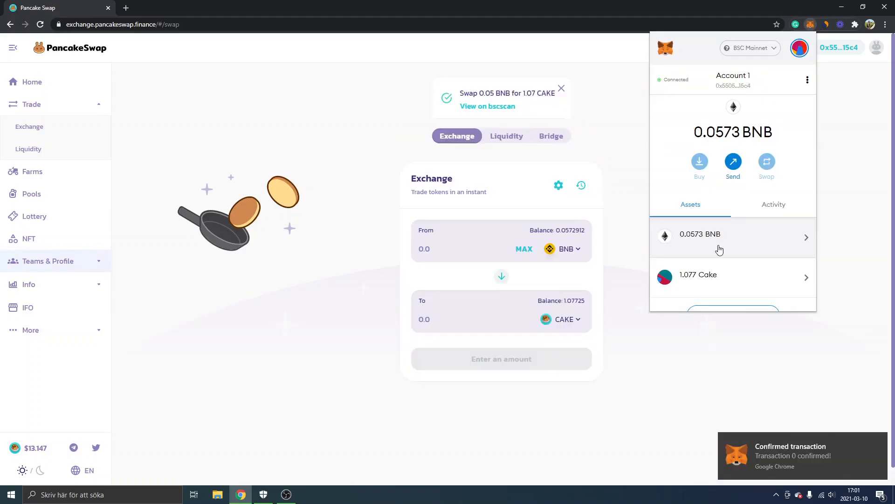
mouse_move(749, 282)
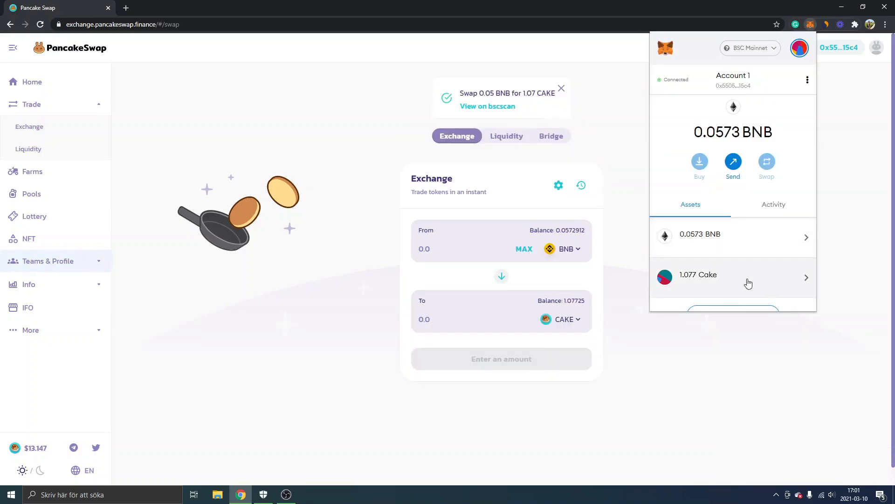
mouse_move(645, 256)
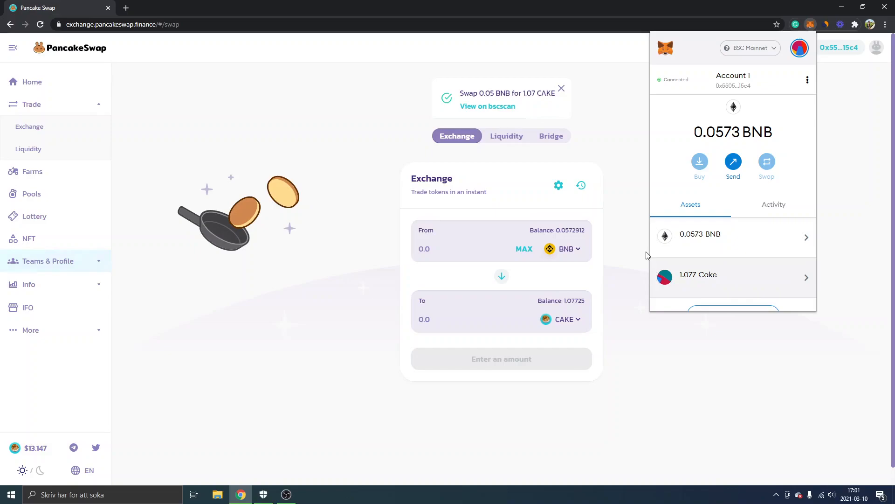
mouse_move(620, 225)
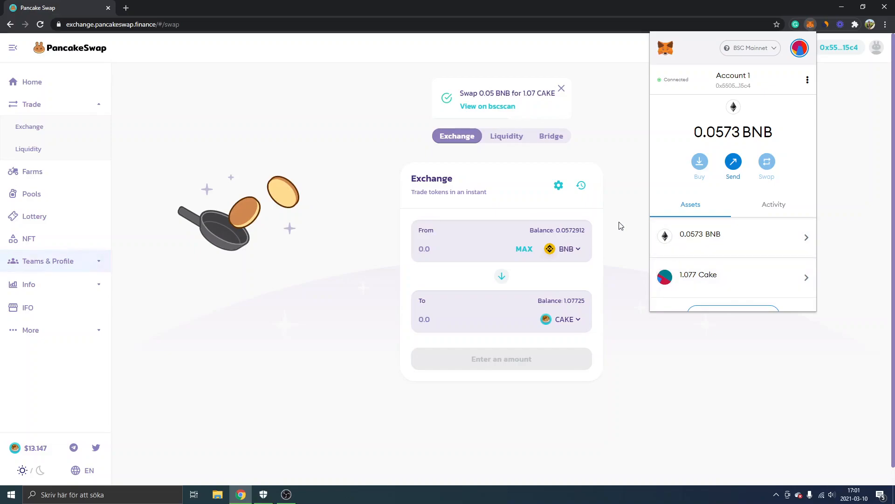
Check the completed swap toast and the updated 1.07725 CAKE balance
left_click(553, 98)
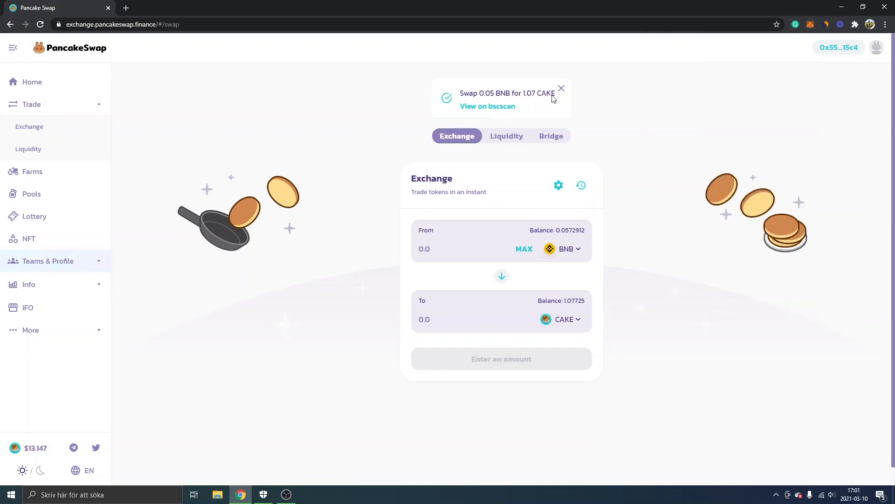
mouse_move(243, 189)
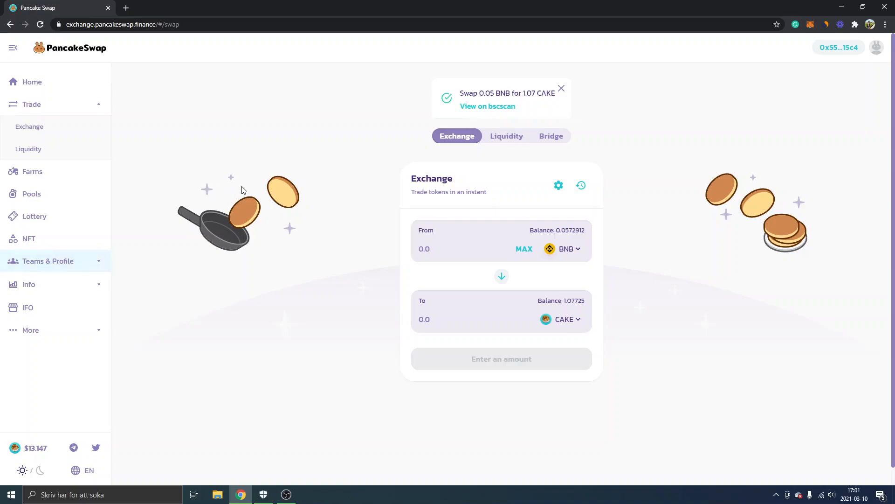
mouse_move(126, 207)
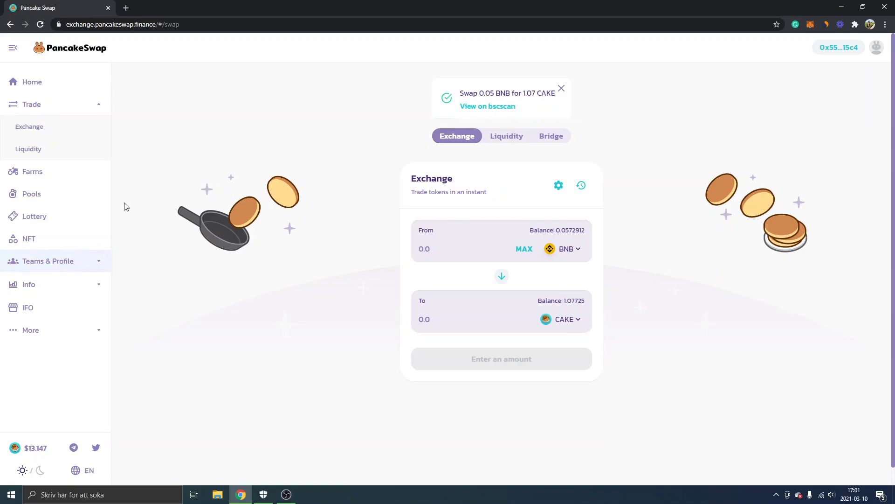
mouse_move(450, 164)
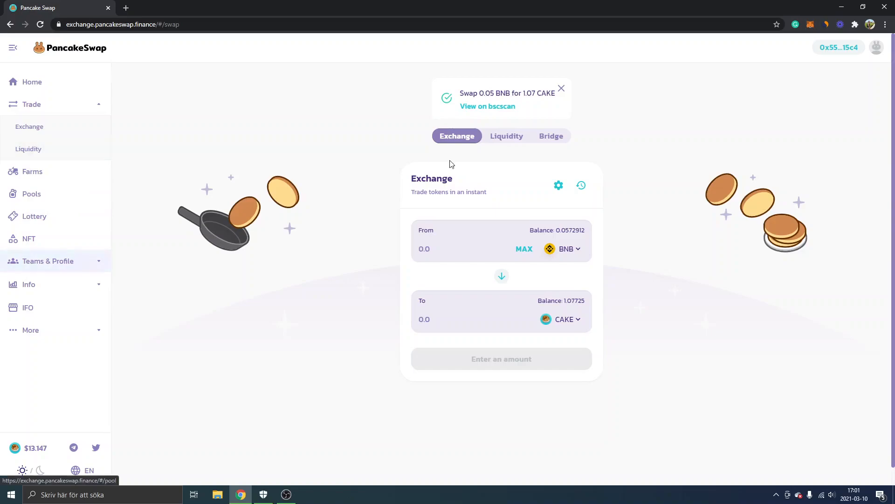
Navigate via Liquidity to the Pools page listing the CAKE, BELT and RAMP Syrup Pools
left_click(505, 135)
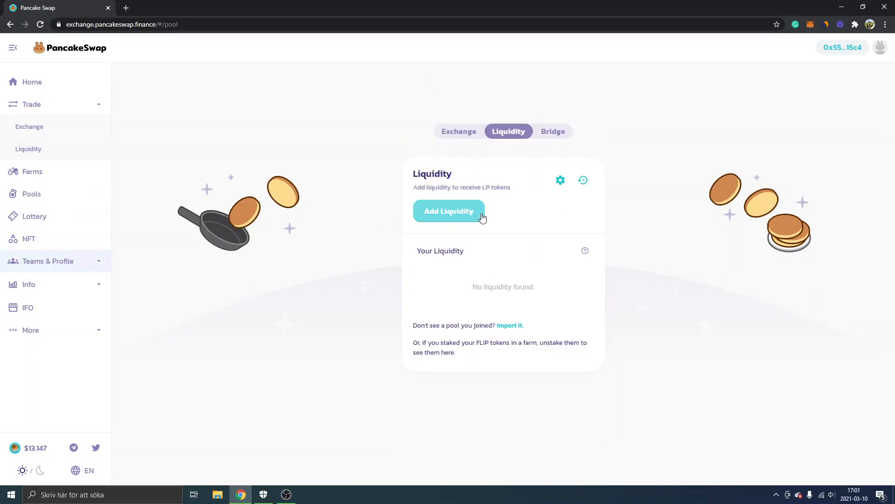
mouse_move(31, 194)
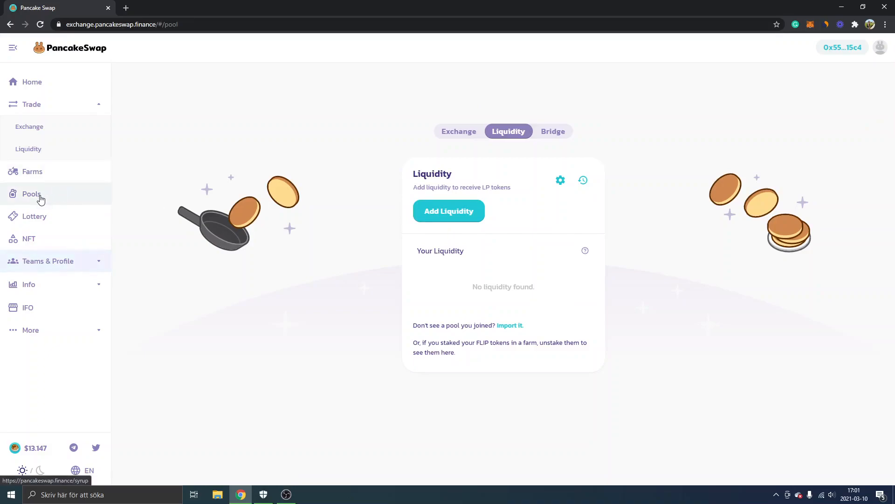
left_click(31, 194)
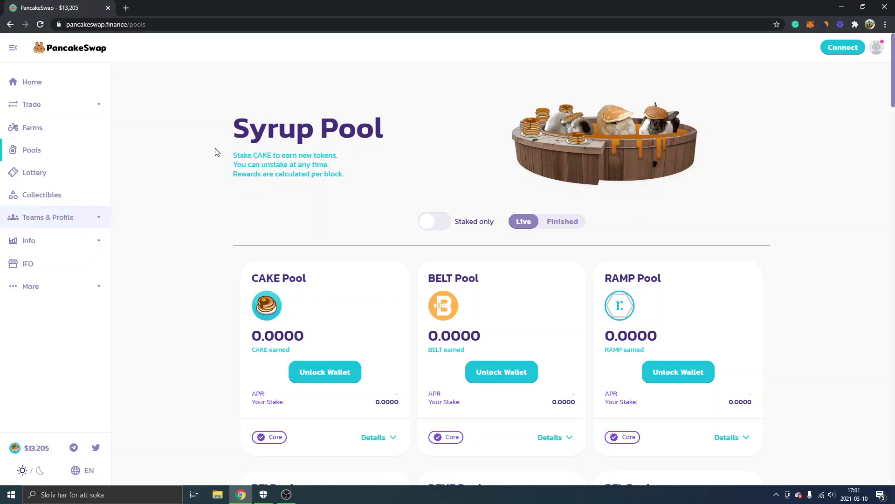
Connect the wallet and approve CAKE spending for the CAKE Pool, confirming in MetaMask
left_click(842, 47)
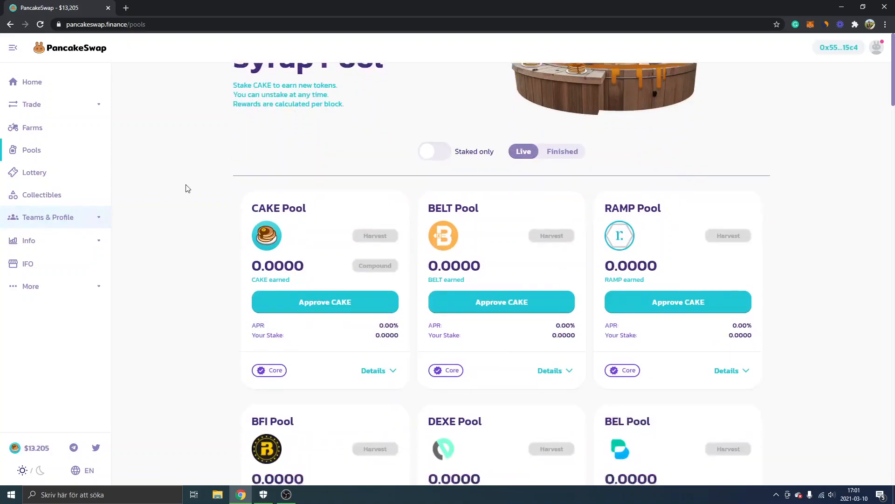
scroll("up", 3)
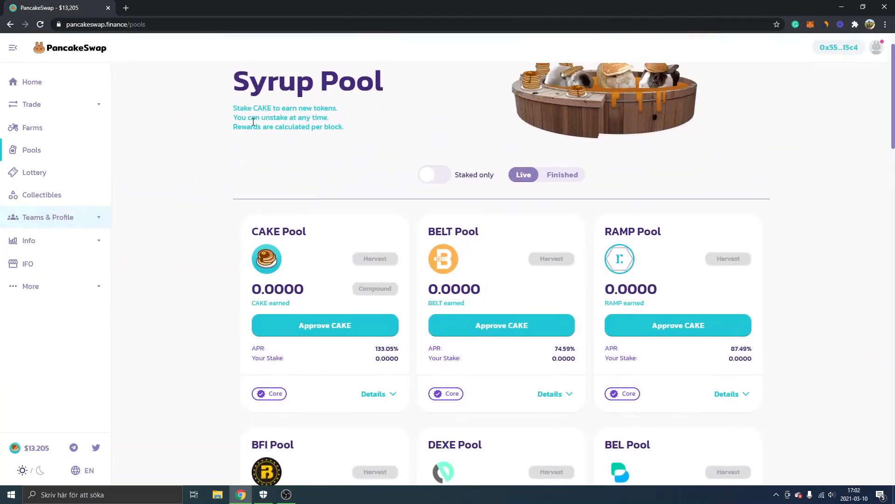
scroll("down", 3)
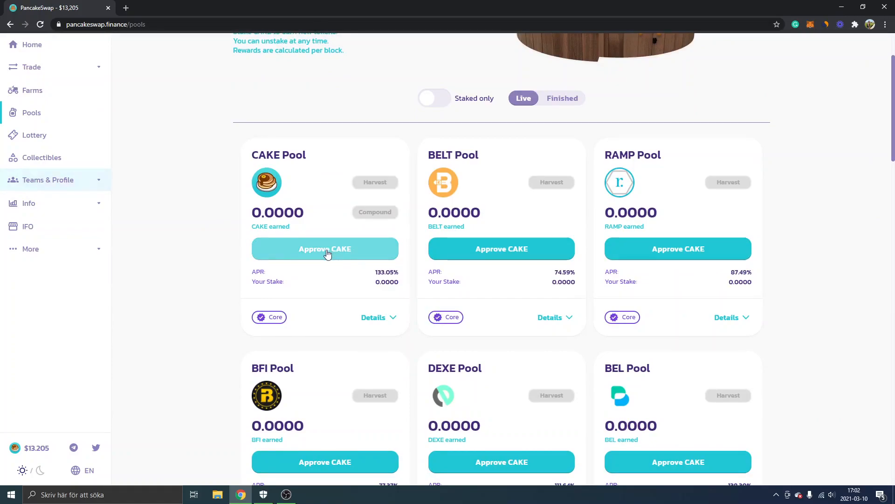
left_click(324, 248)
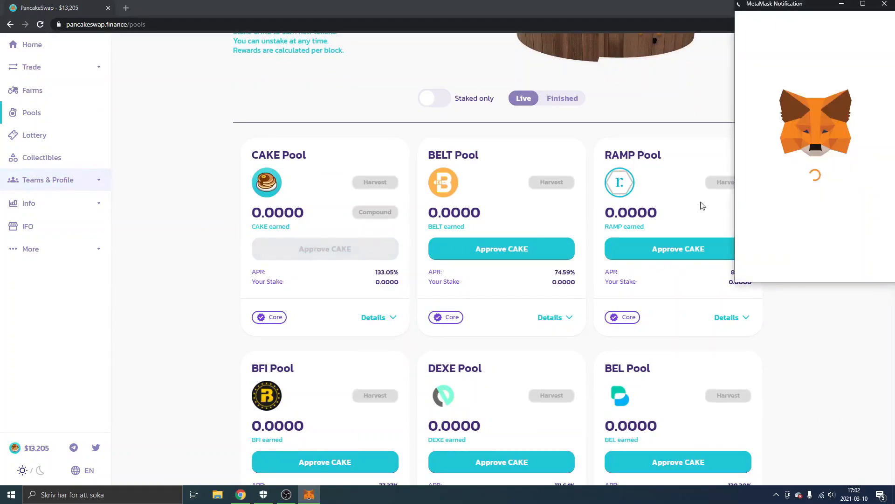
mouse_move(839, 178)
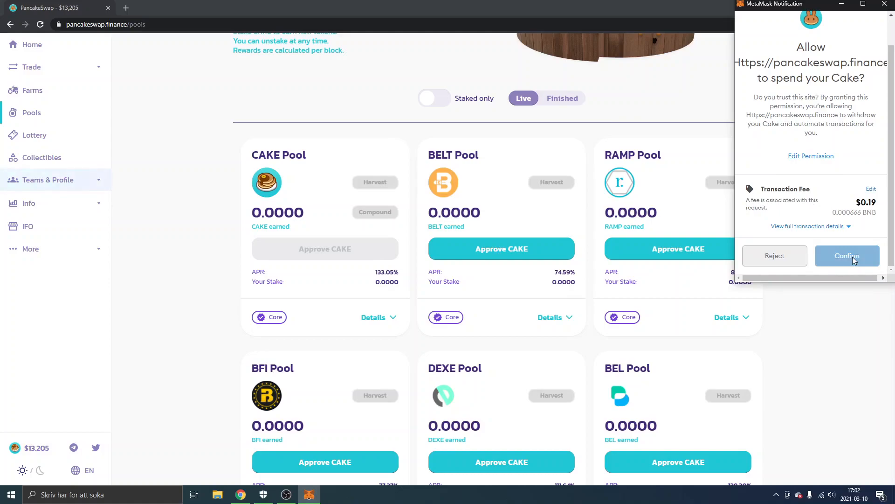
left_click(847, 256)
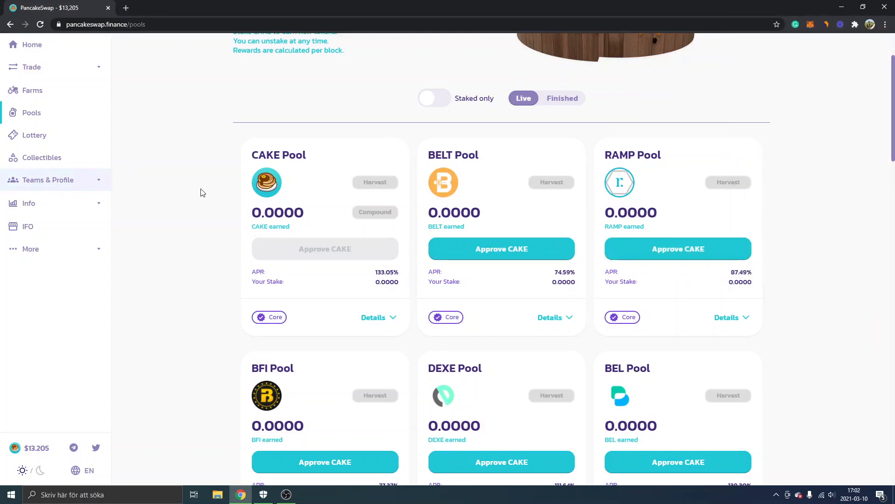
mouse_move(208, 228)
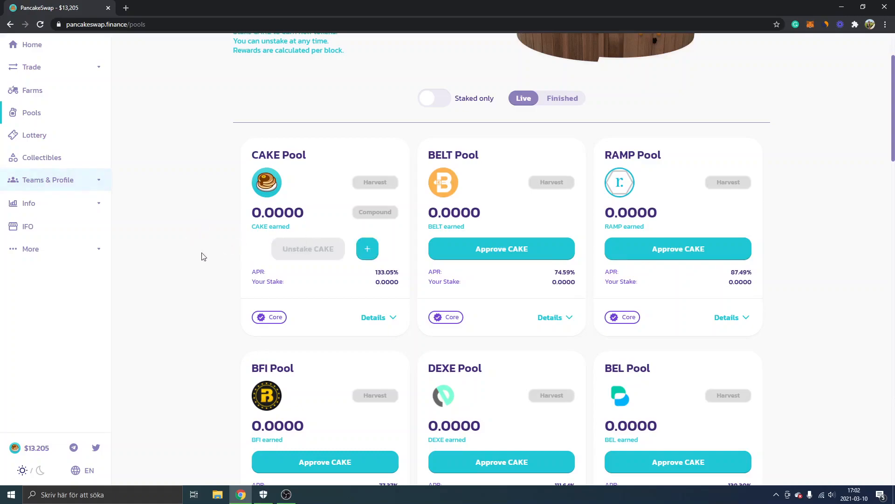
mouse_move(368, 248)
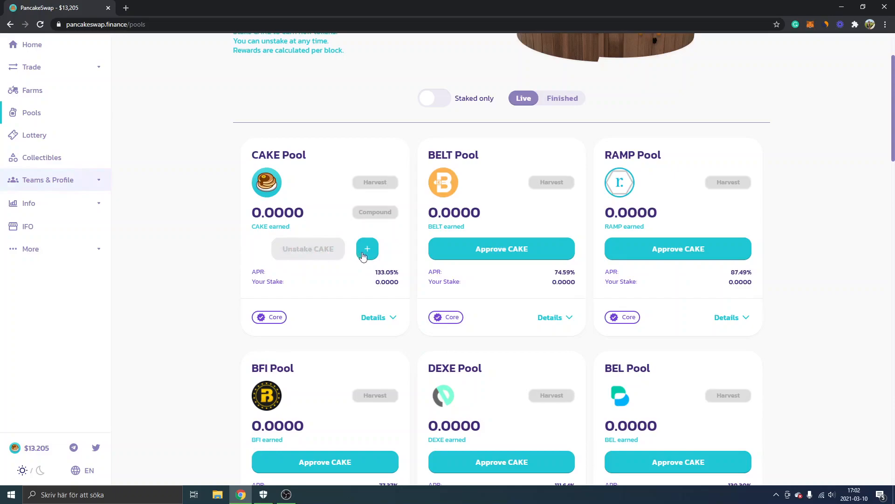
Deposit the full Max balance of about 1.077 CAKE into the CAKE Pool and confirm
left_click(367, 248)
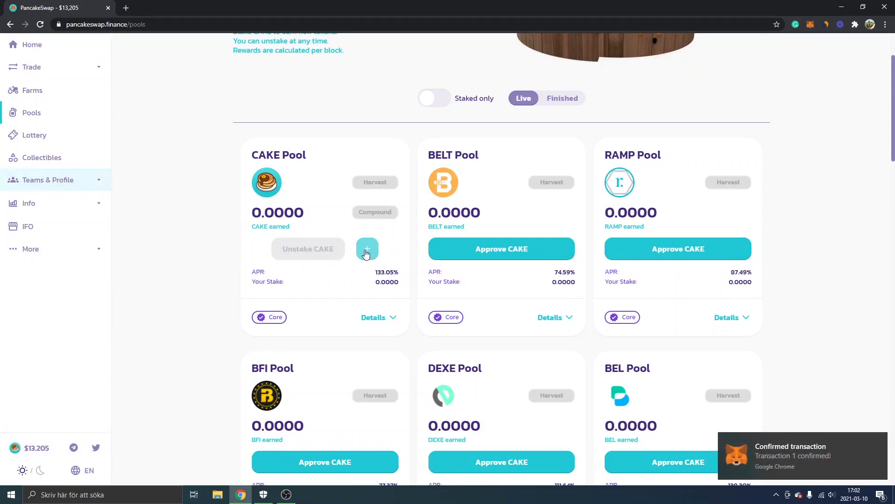
left_click(368, 252)
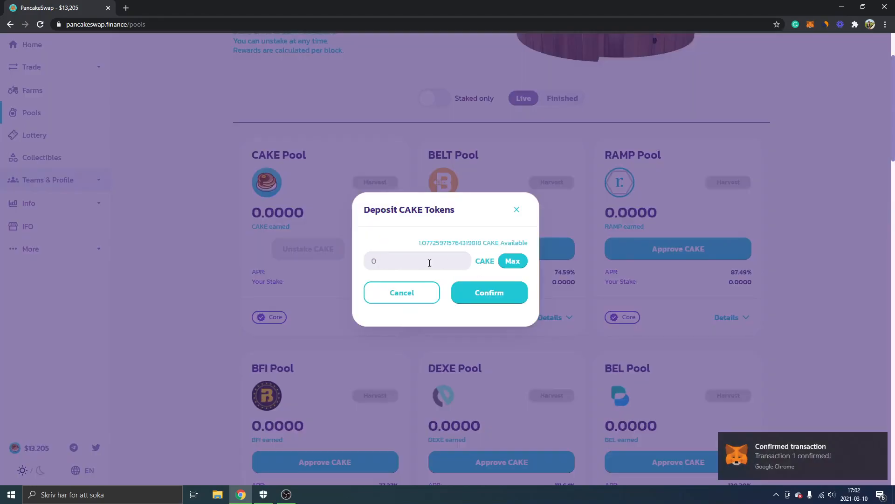
mouse_move(419, 246)
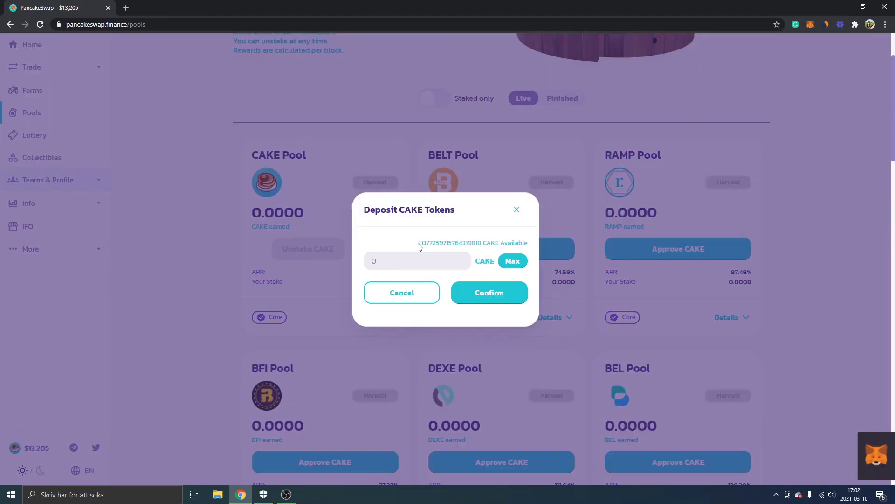
mouse_move(512, 261)
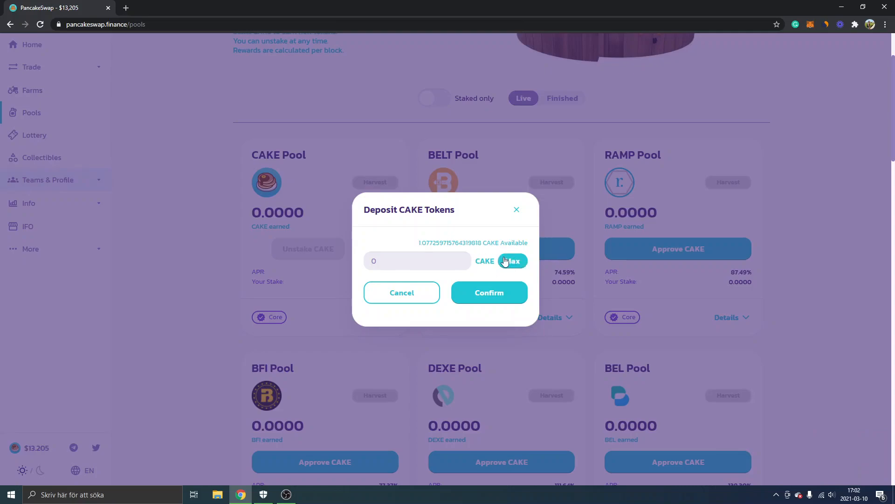
left_click(512, 260)
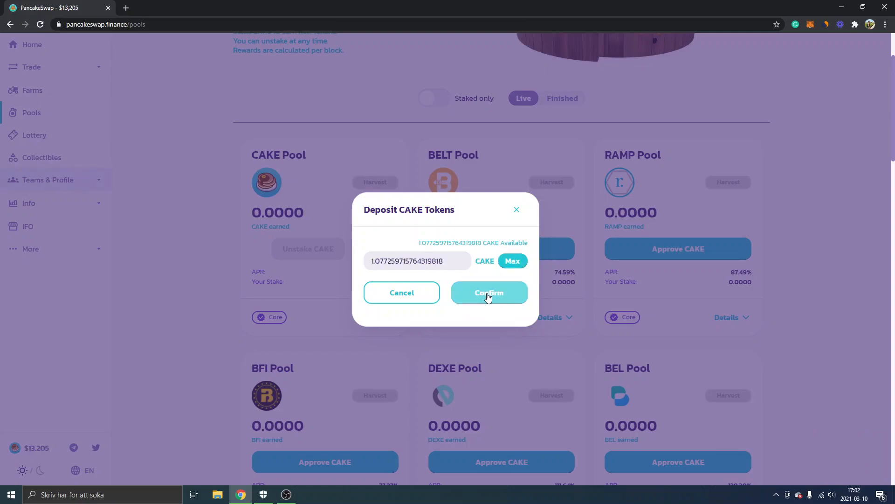
left_click(488, 292)
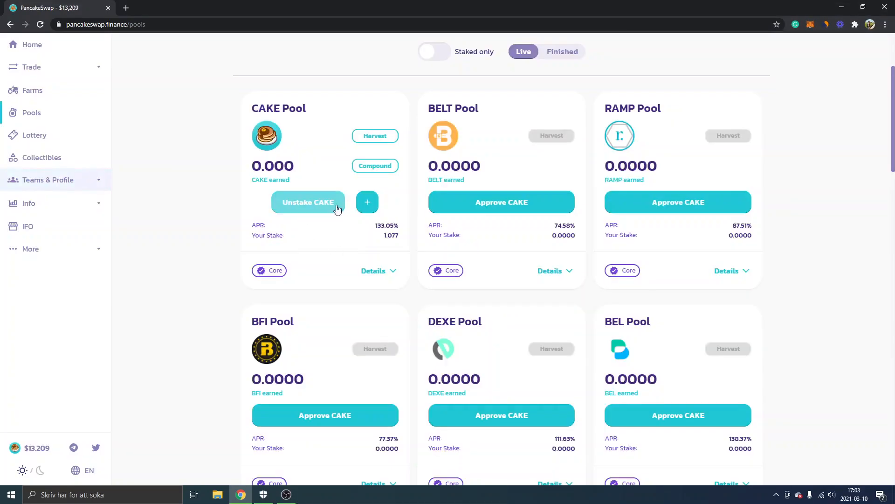
mouse_move(323, 217)
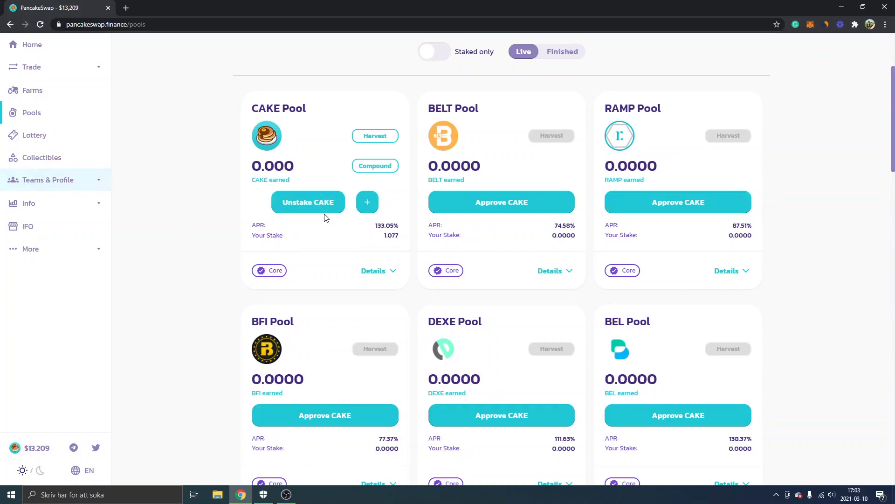
mouse_move(398, 236)
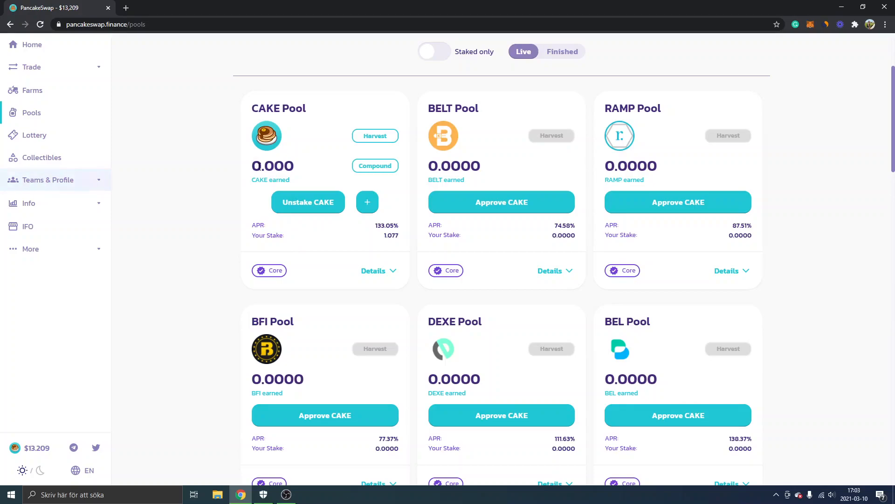
mouse_move(253, 170)
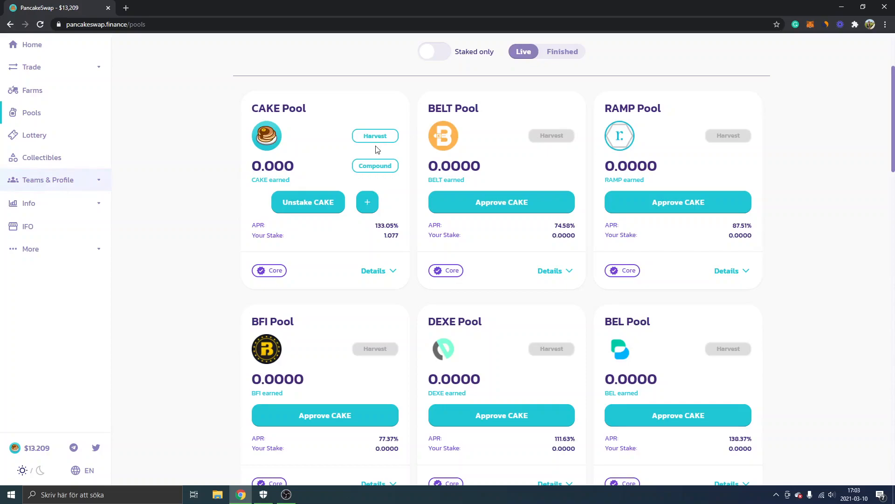
mouse_move(283, 191)
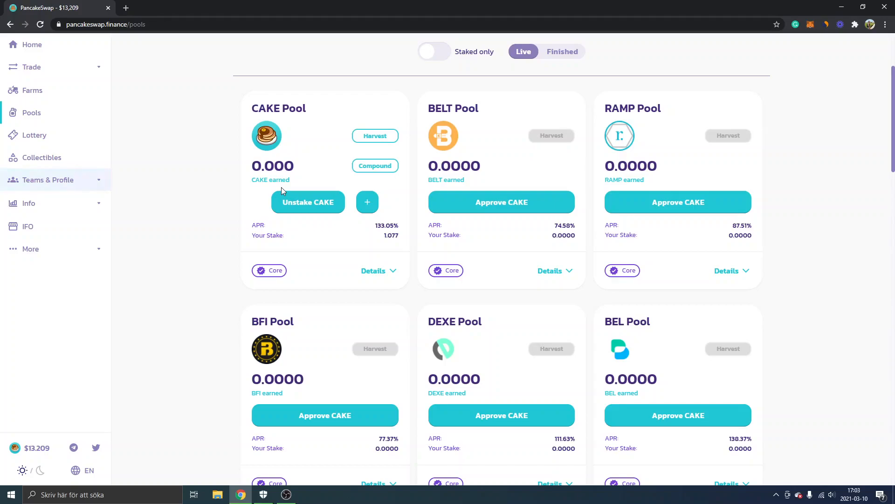
scroll("up", 3)
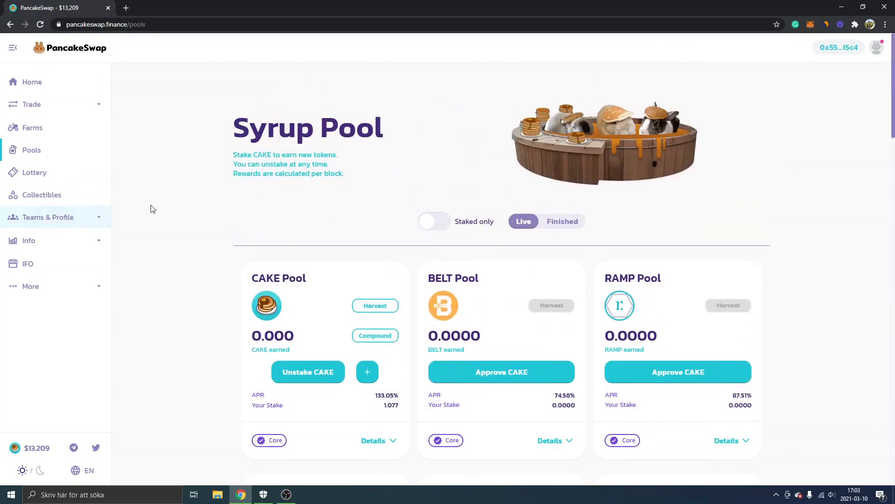